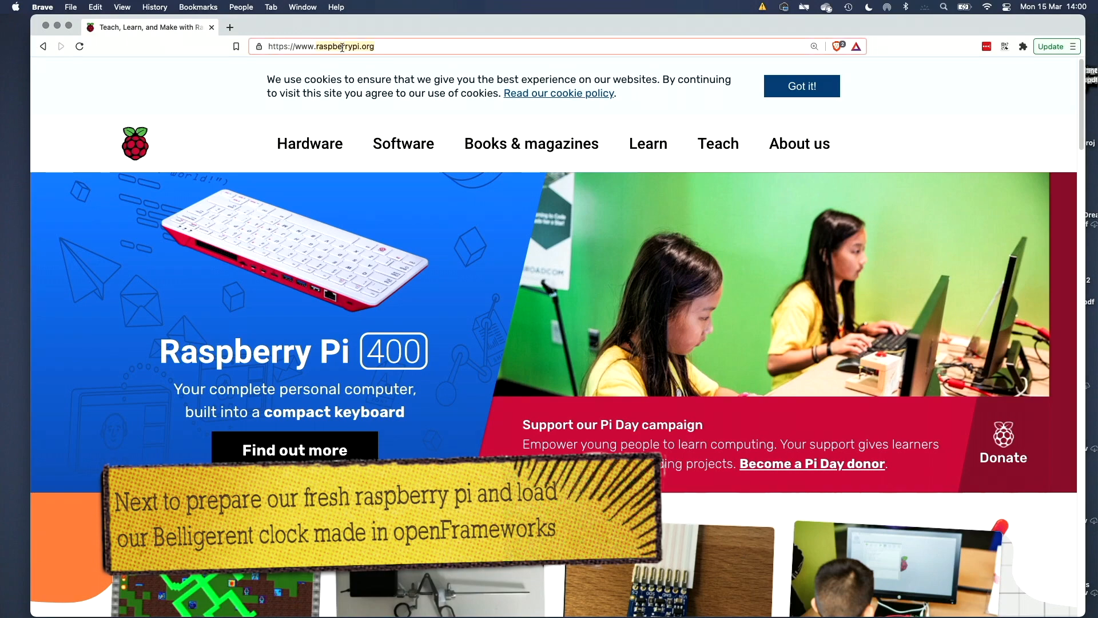
- Select the raspberrypi.org address in Brave's address bar
left_click(403, 144)
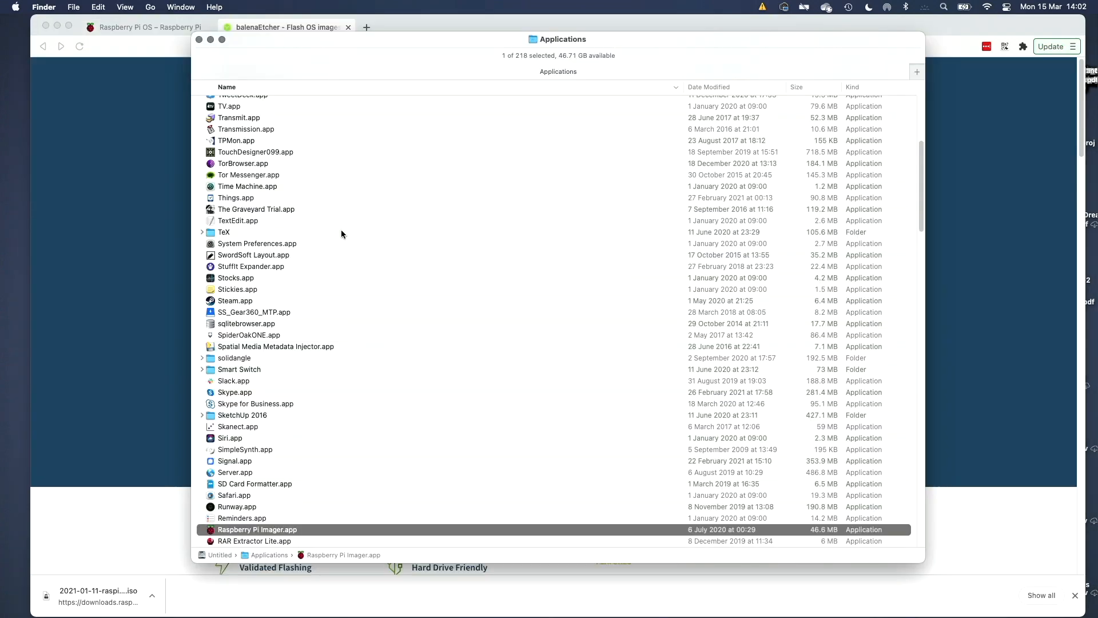
- Launch Raspberry Pi Imager, reposition its window and choose the operating system
double_click(257, 529)
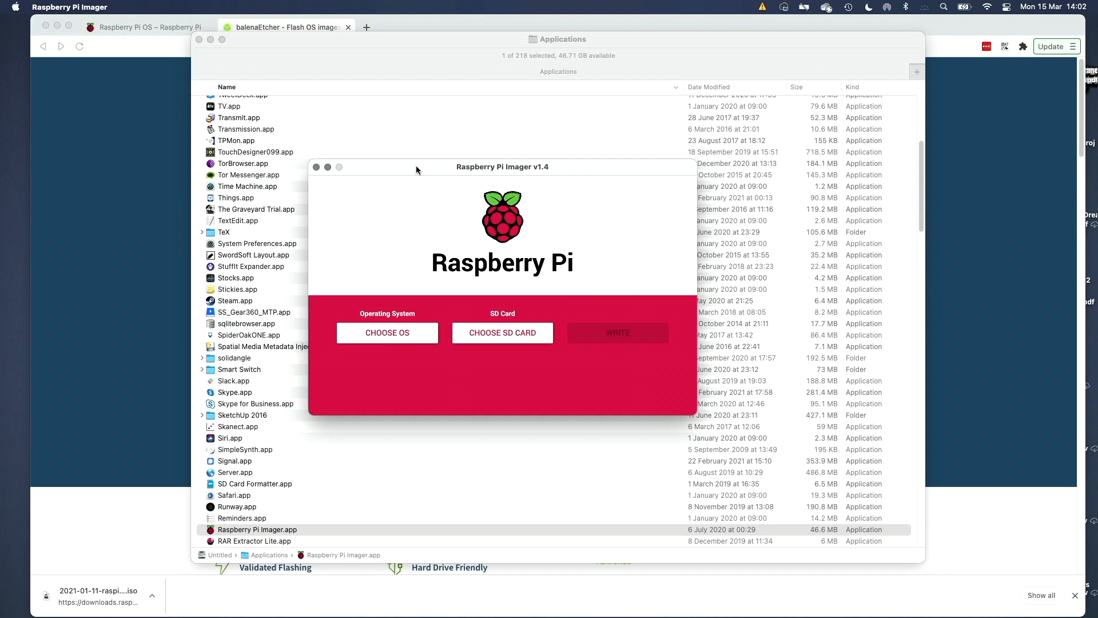
left_click_drag(502, 166, 429, 112)
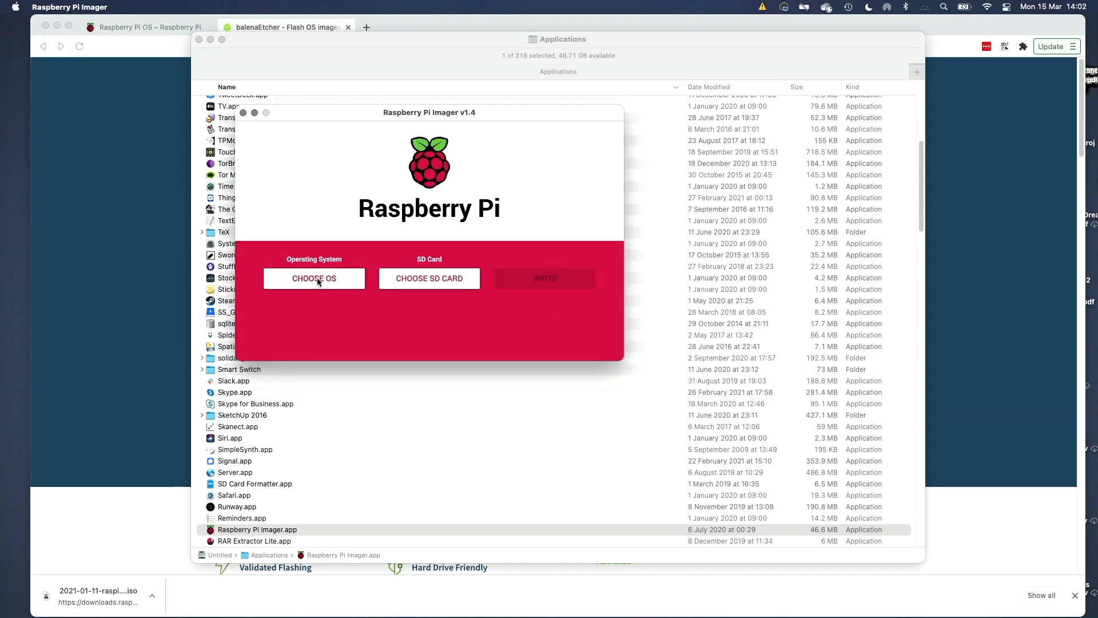
left_click(313, 278)
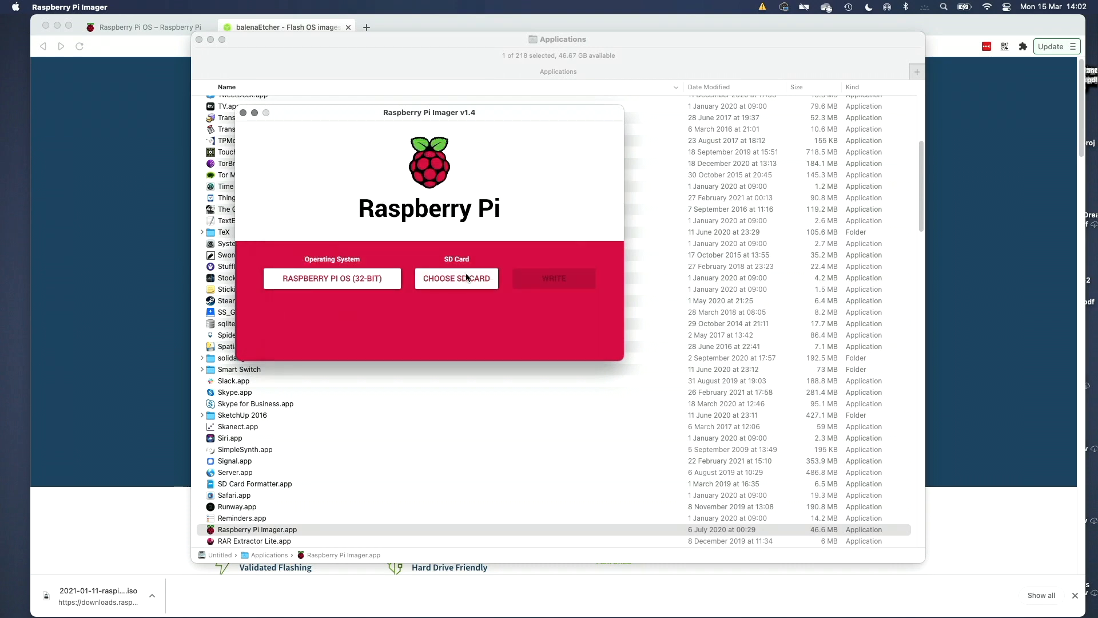
- Pick the 7.7 GB storage device instead of the write-protected card, then write and confirm erasing
left_click(456, 278)
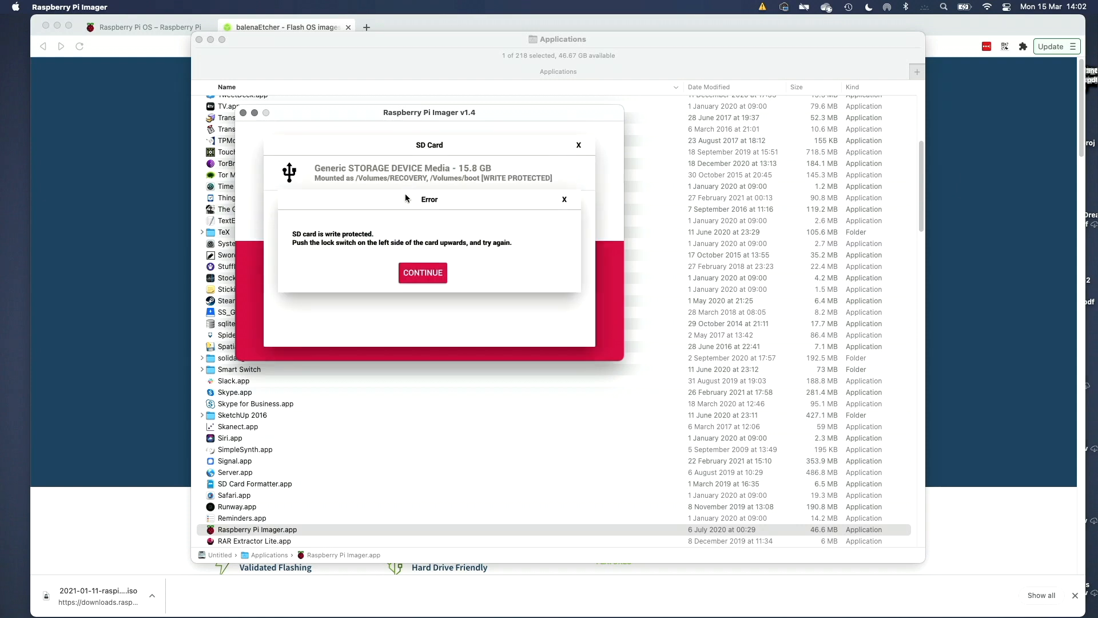
left_click(422, 272)
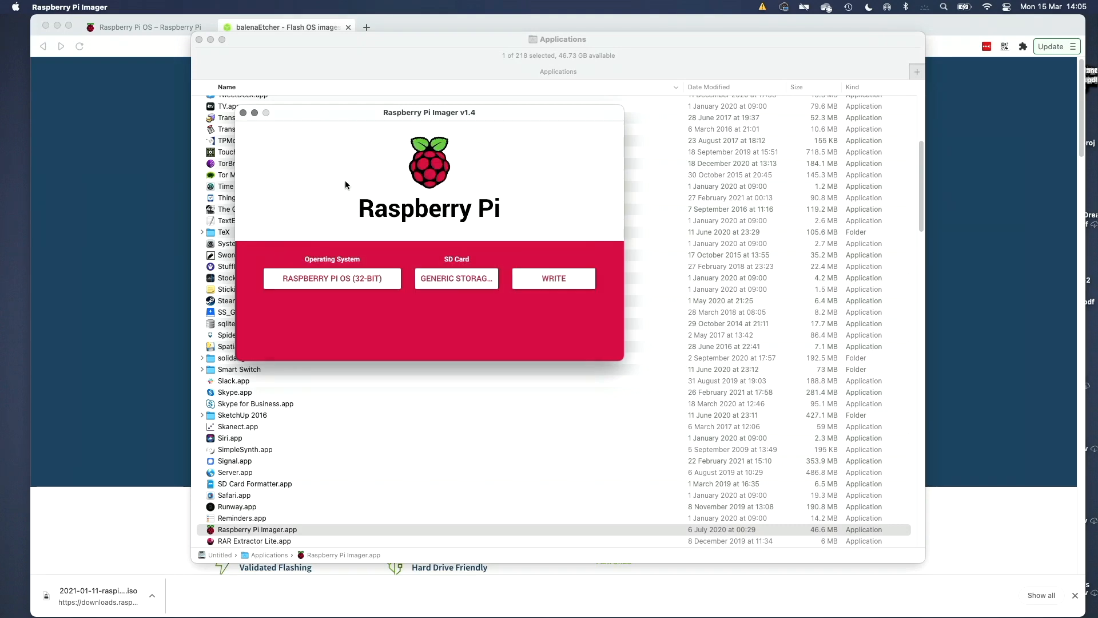
left_click(456, 278)
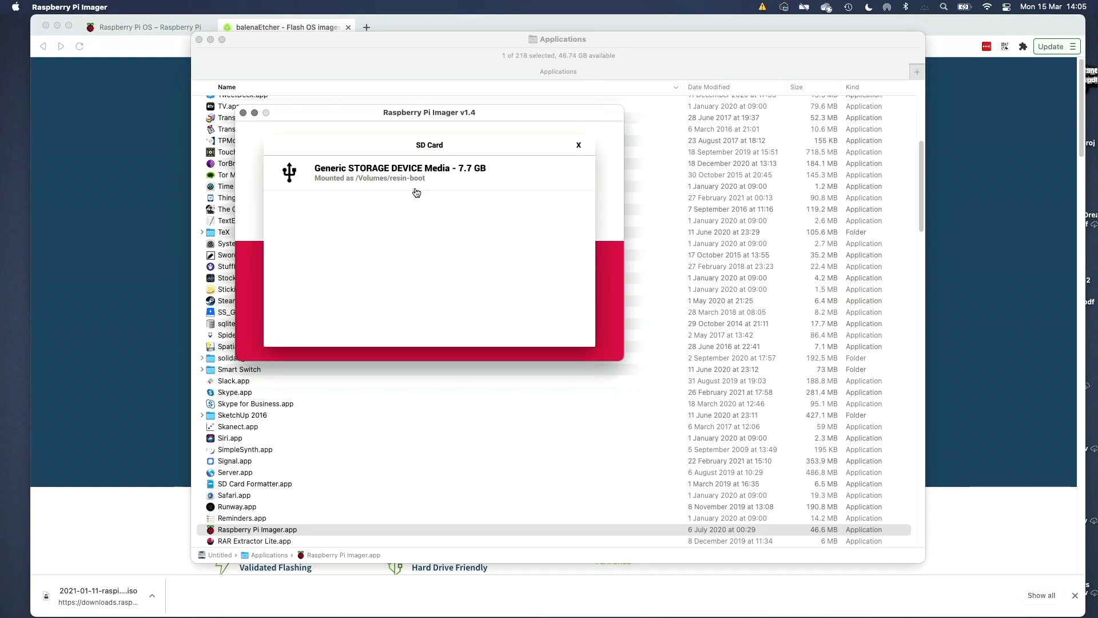
left_click(400, 172)
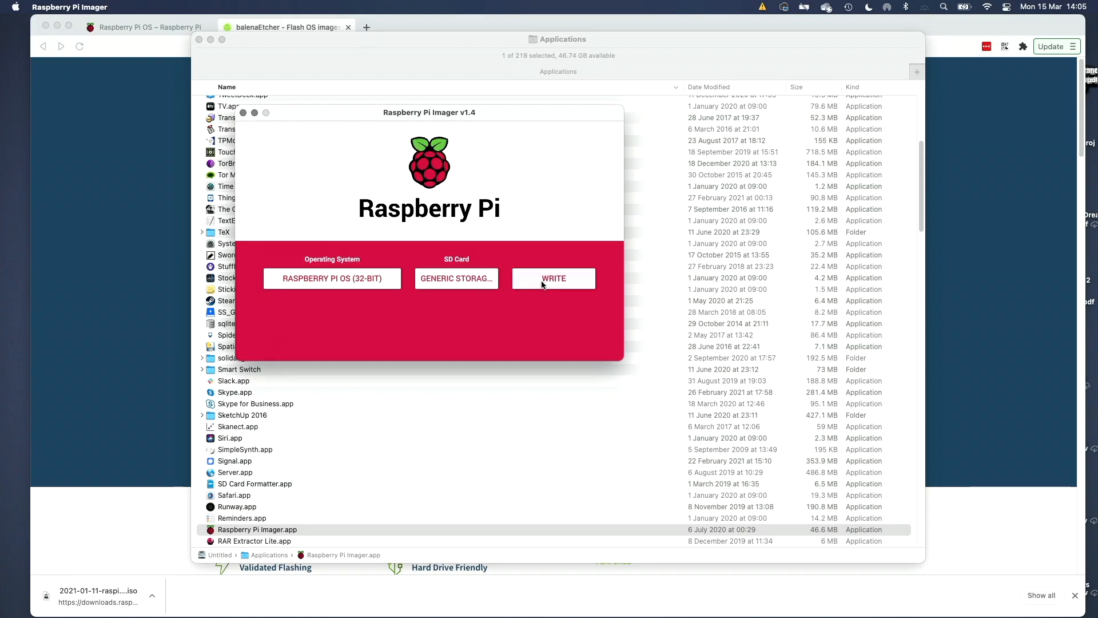
left_click(552, 278)
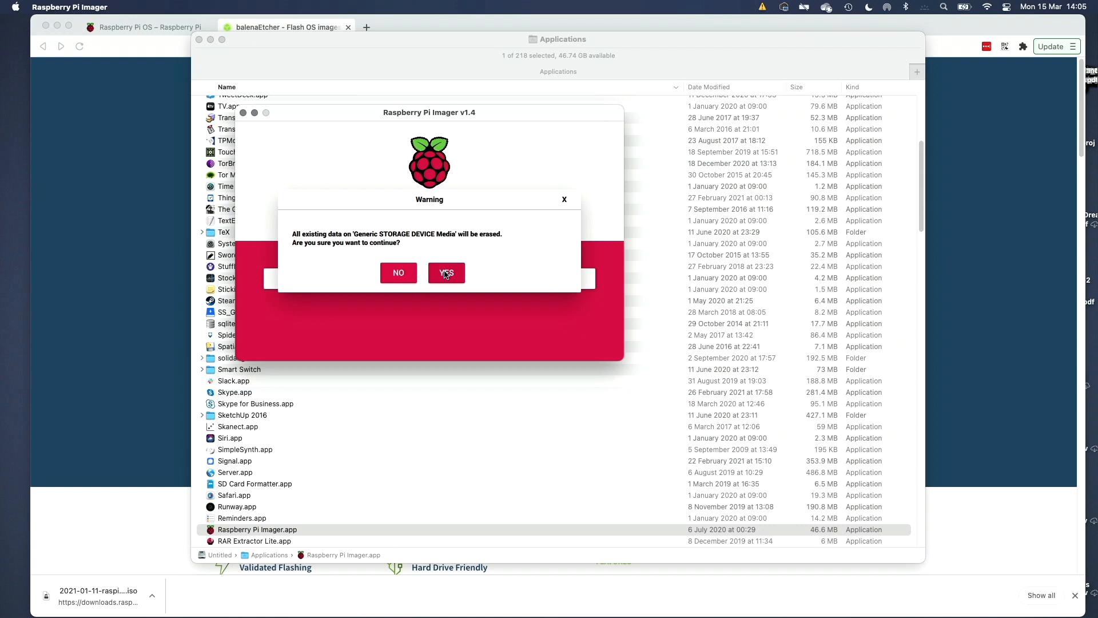
left_click(446, 272)
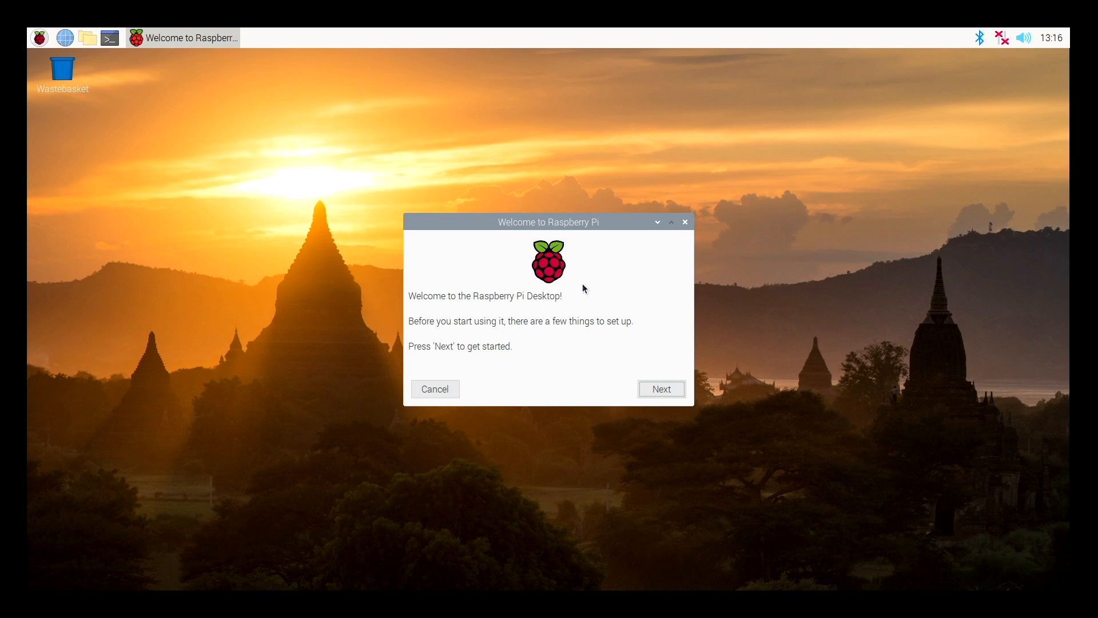
- Step through the welcome wizard, accepting United Kingdom location settings and software updates
left_click(659, 389)
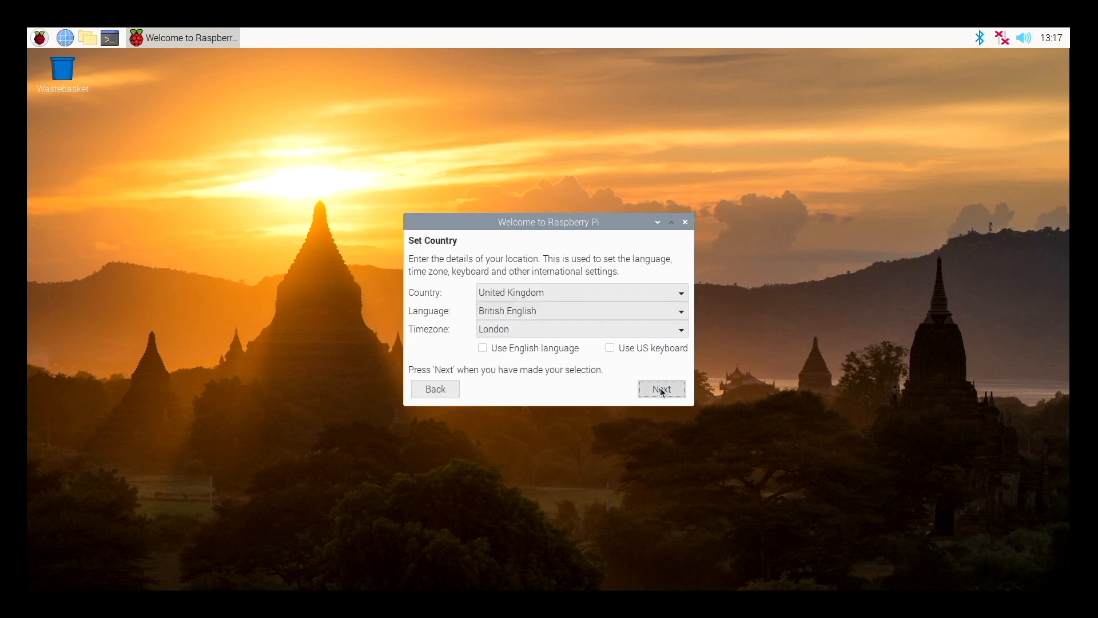
left_click(660, 389)
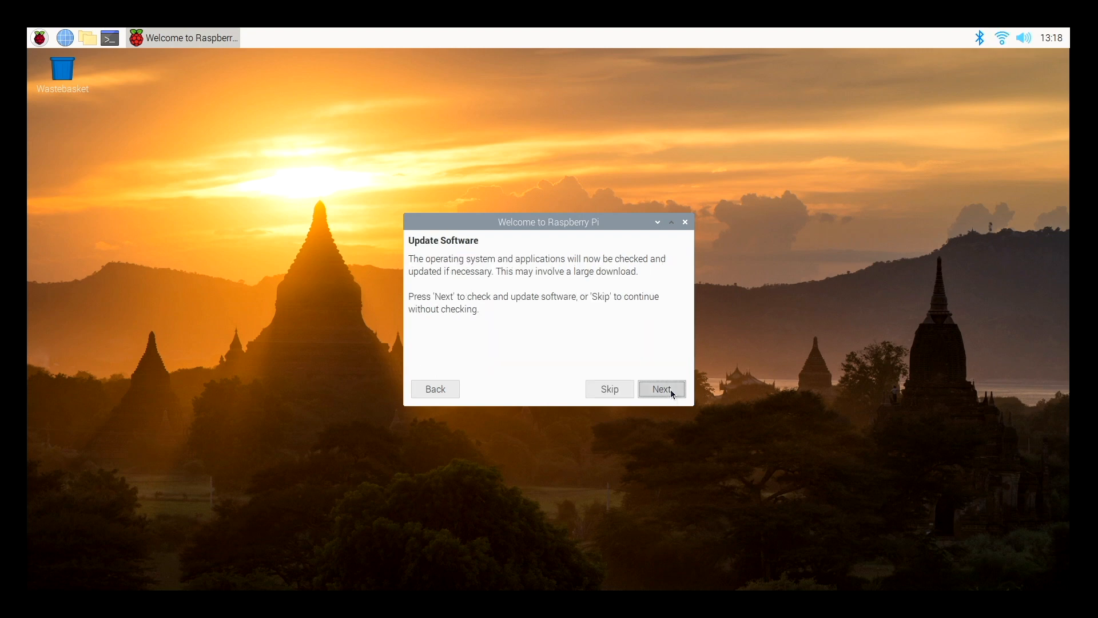
left_click(661, 389)
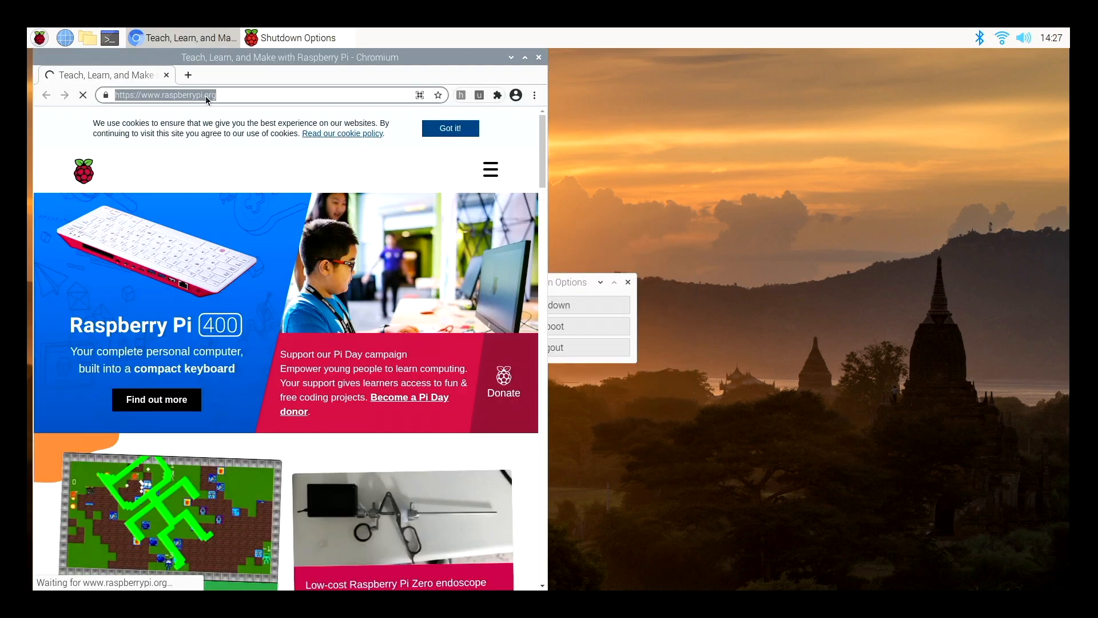
- Go to openframeworks.cc and download the linux armv6 release
type("openframeworks.cc")
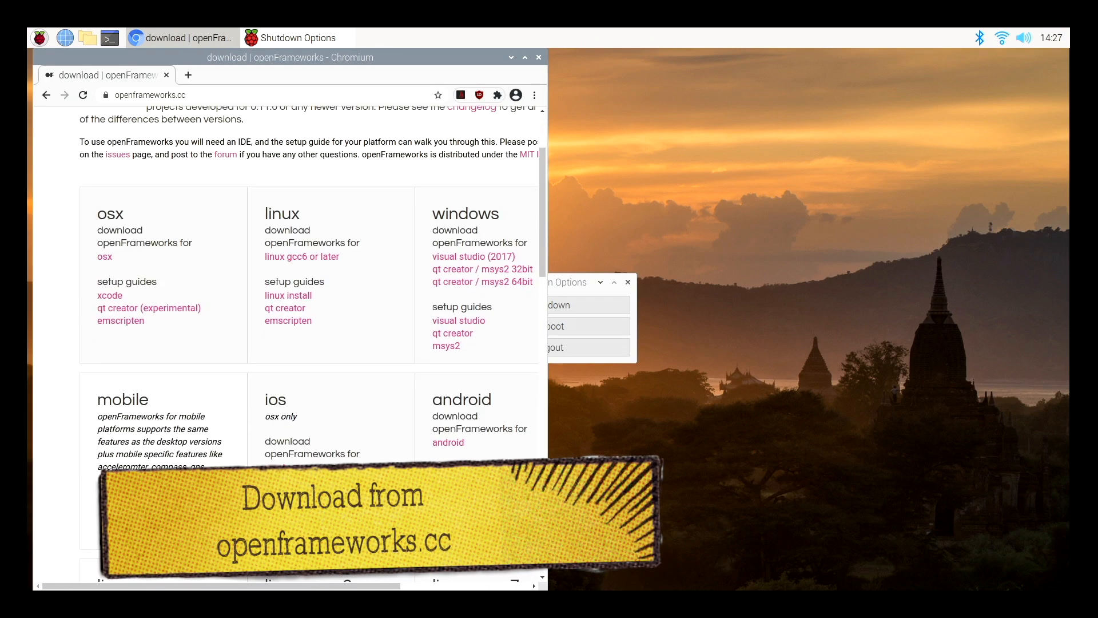
scroll("down", 3)
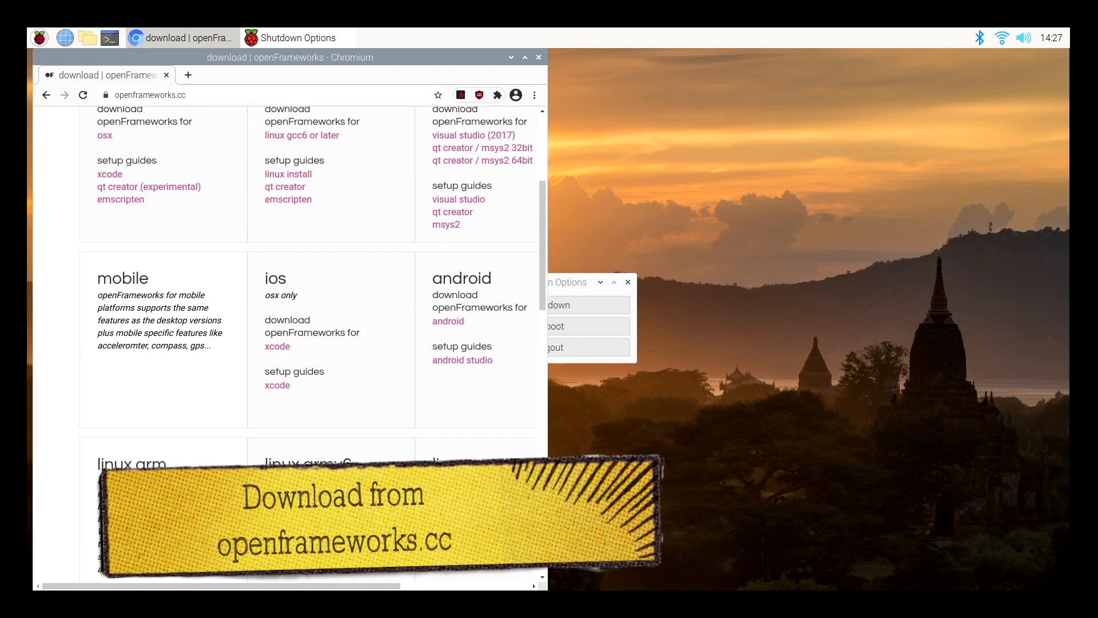
scroll("down", 3)
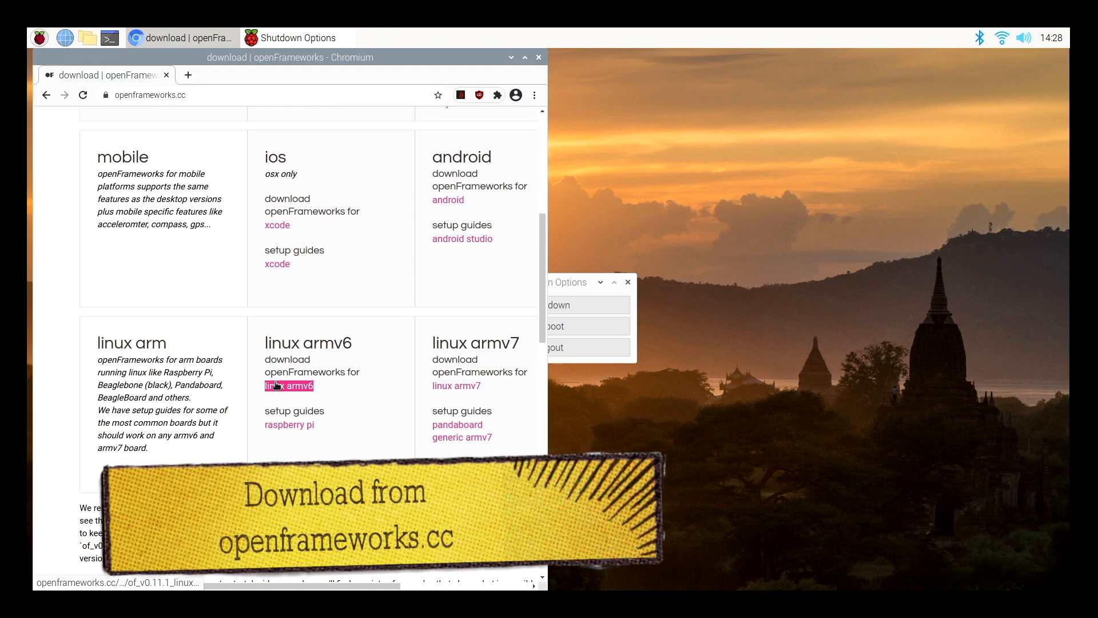
left_click(288, 386)
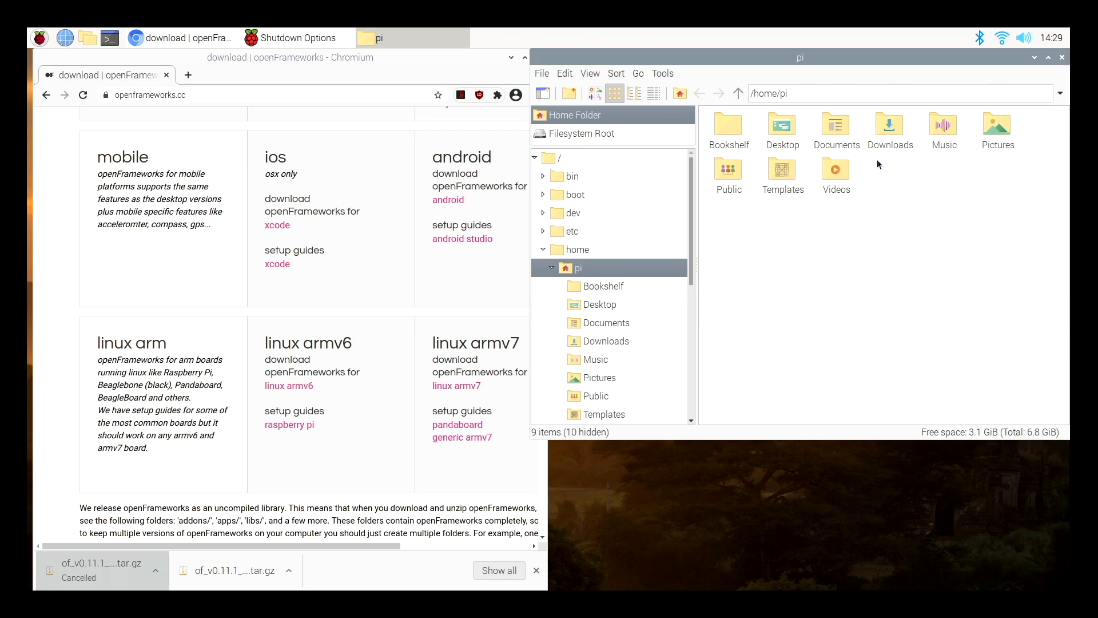
mouse_move(897, 236)
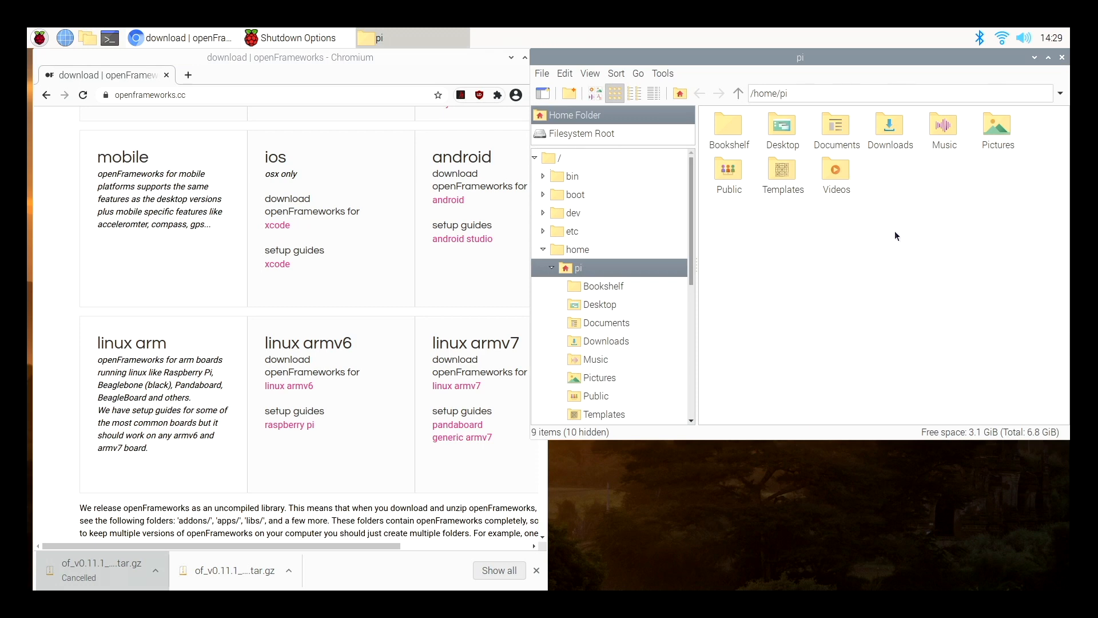
- Create a 'Developer' folder in the home directory for the openFrameworks archive
right_click(895, 236)
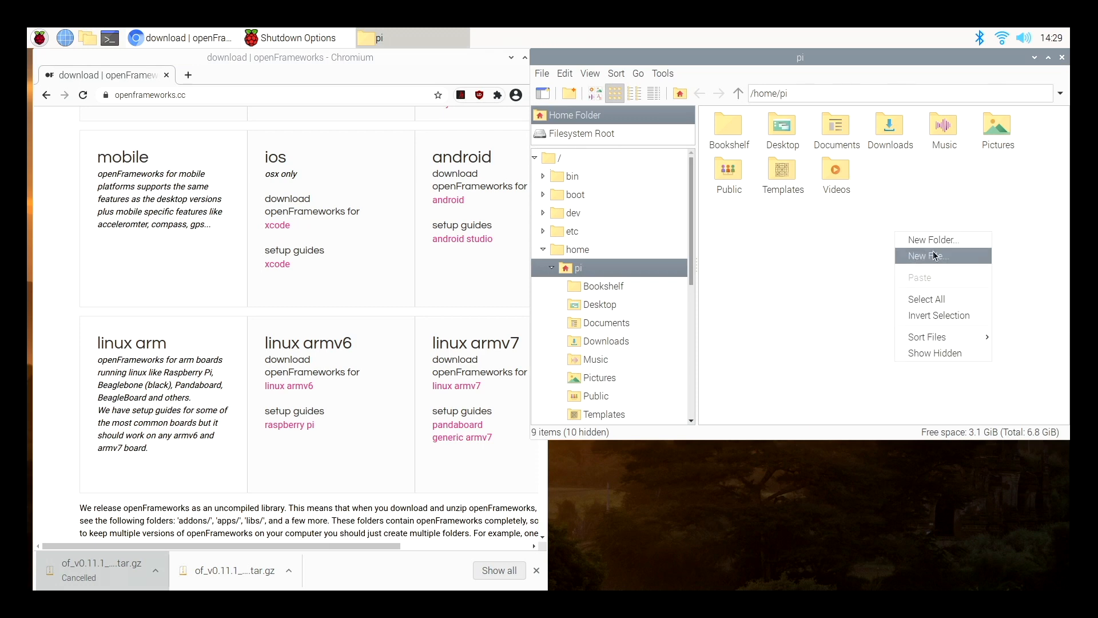
mouse_move(932, 239)
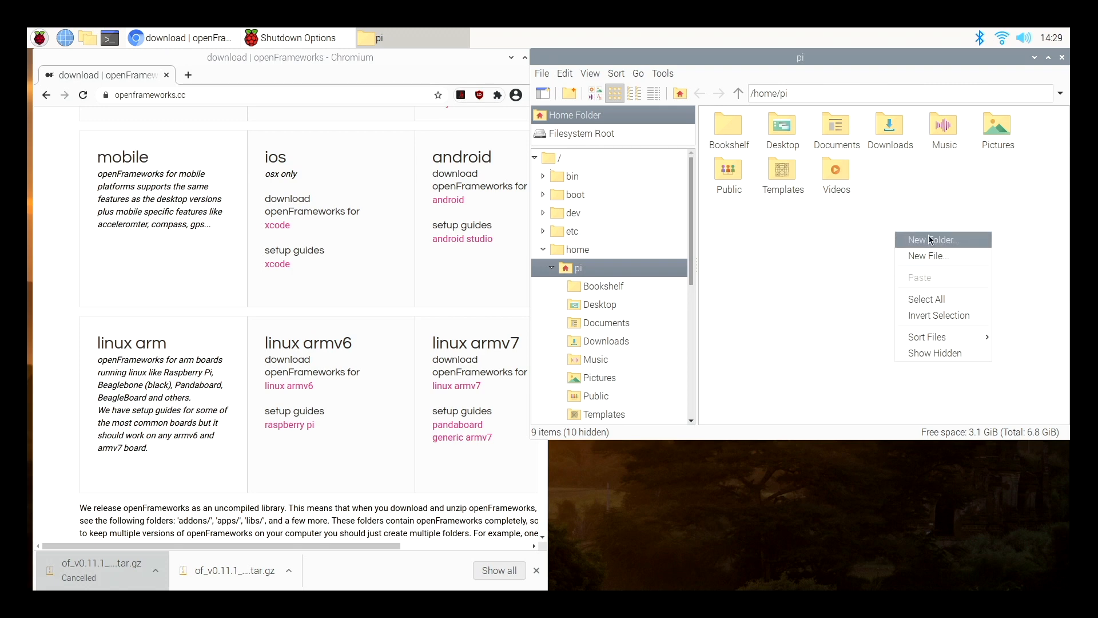
left_click(930, 239)
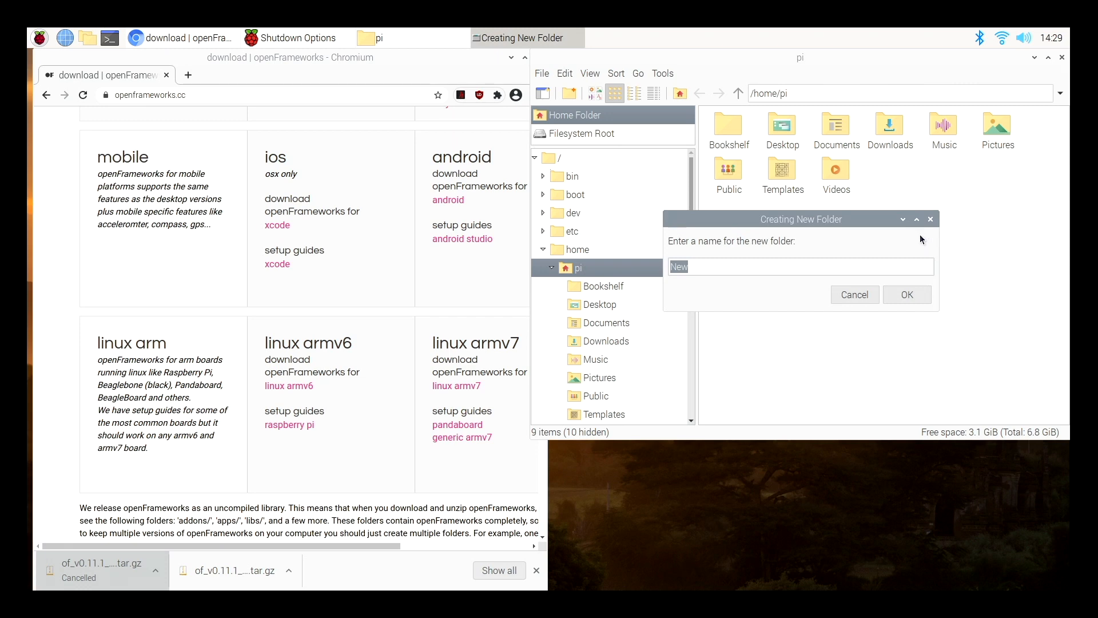
type("Dev")
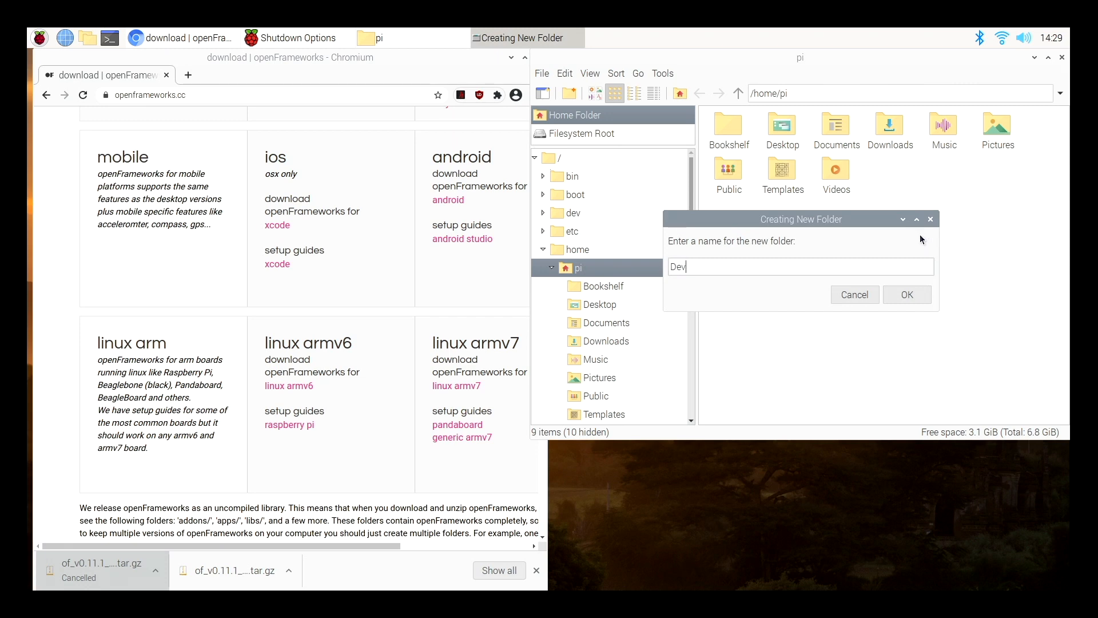
type("eloper")
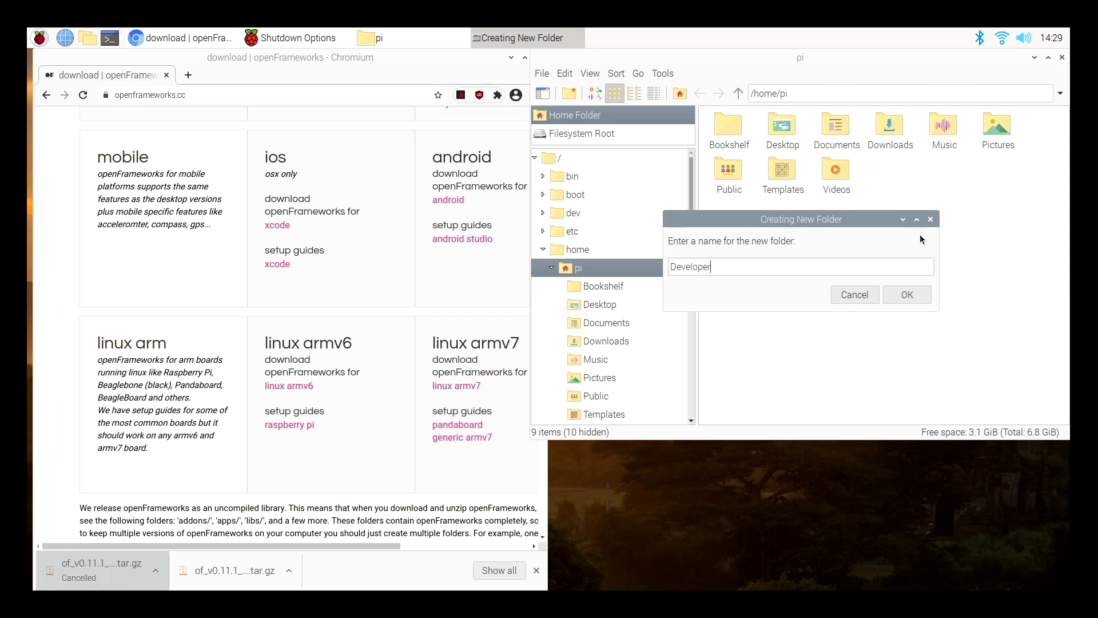
left_click(906, 294)
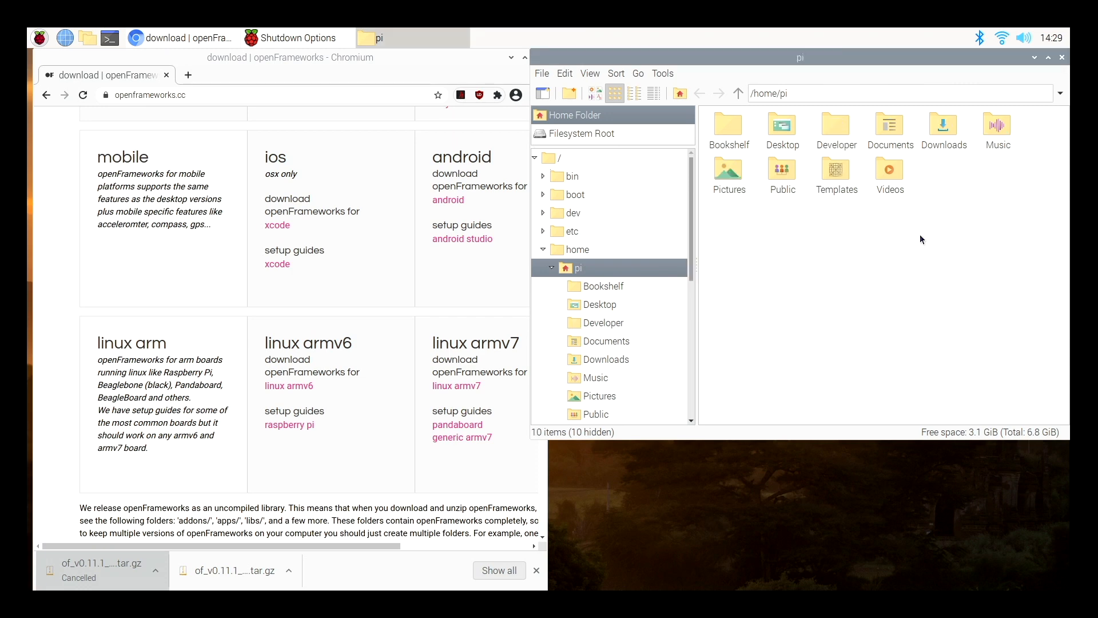
mouse_move(800, 47)
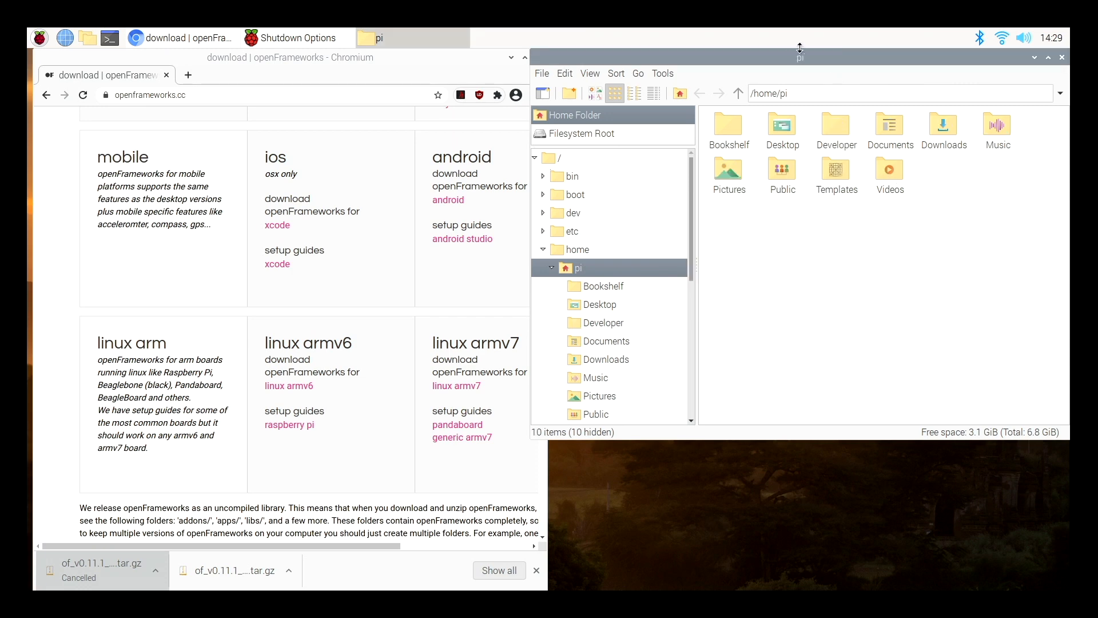
left_click(942, 126)
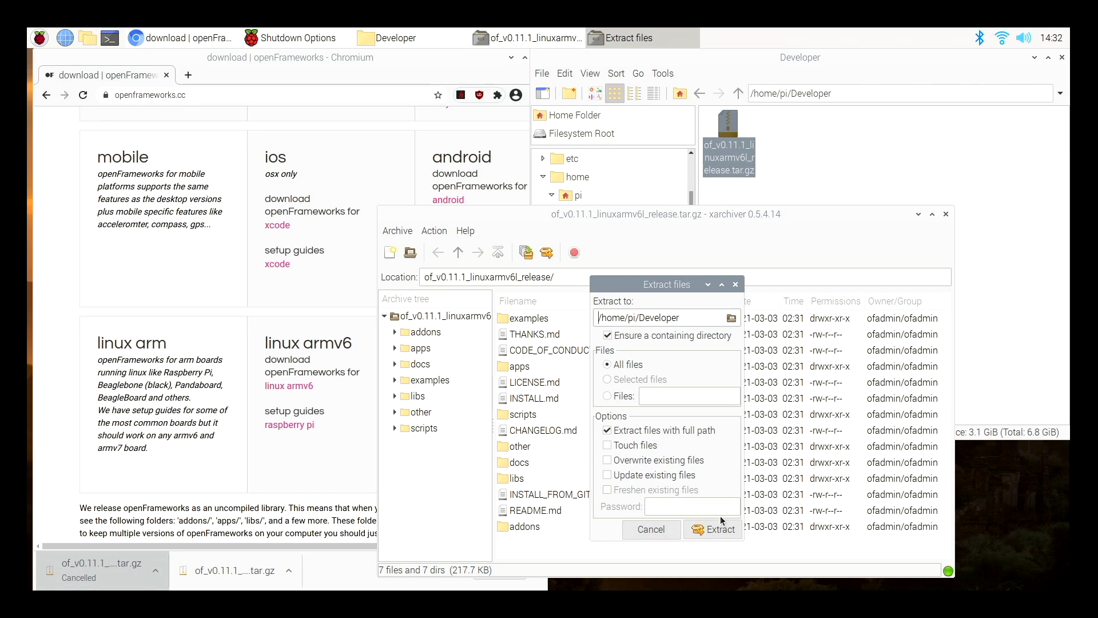
- Extract into Developer, open of_v0.11.1_linuxarmv6l_release, and open the Raspberry Pi setup guide
left_click(712, 528)
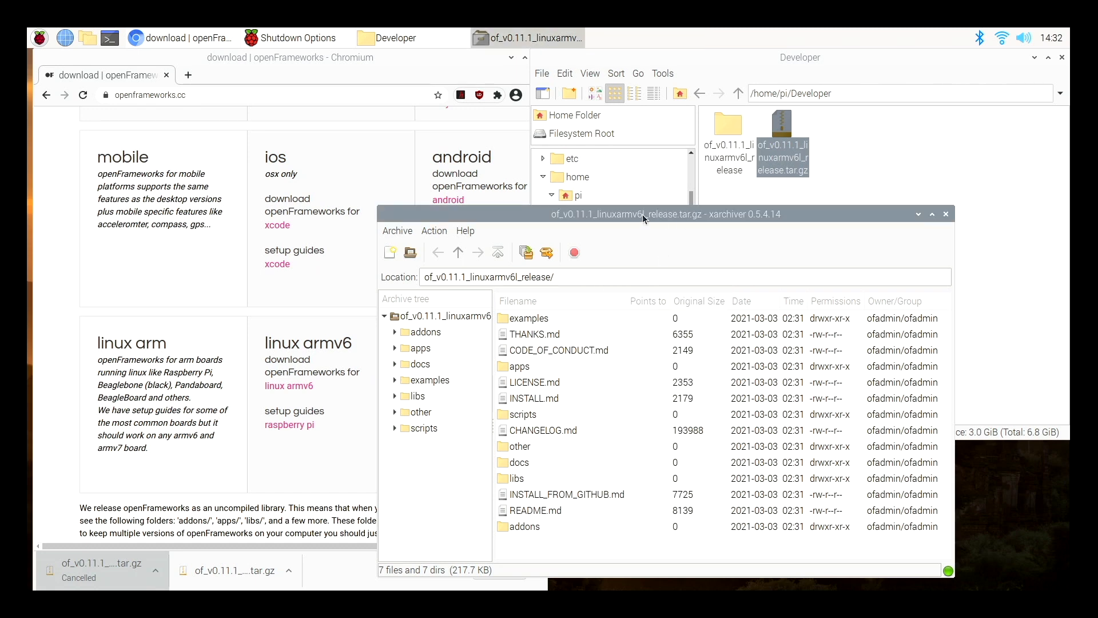
double_click(782, 134)
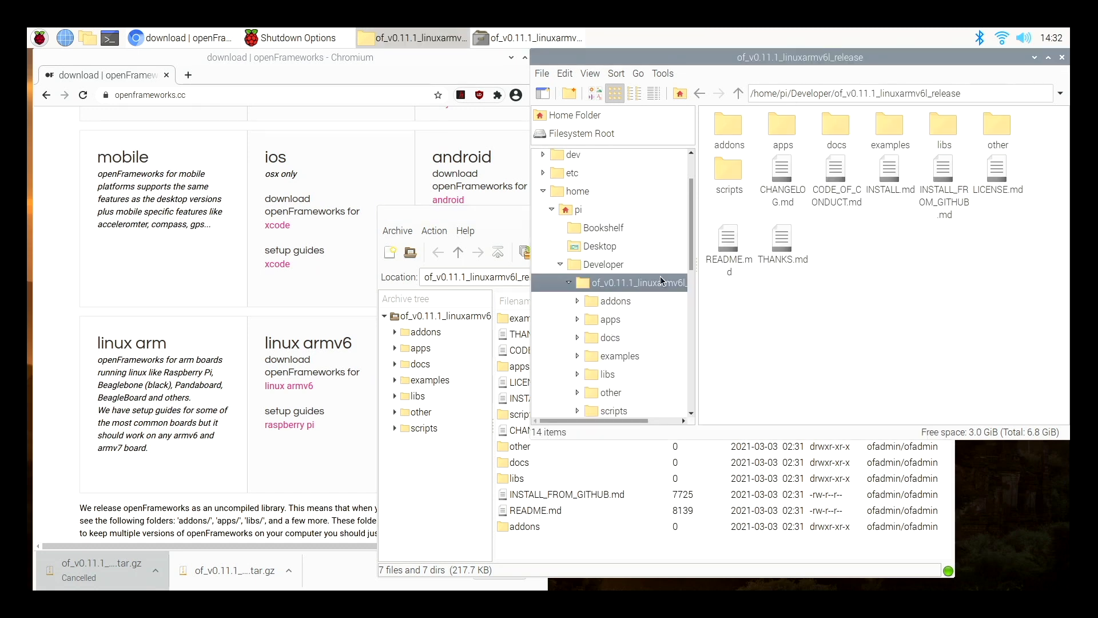
mouse_move(250, 453)
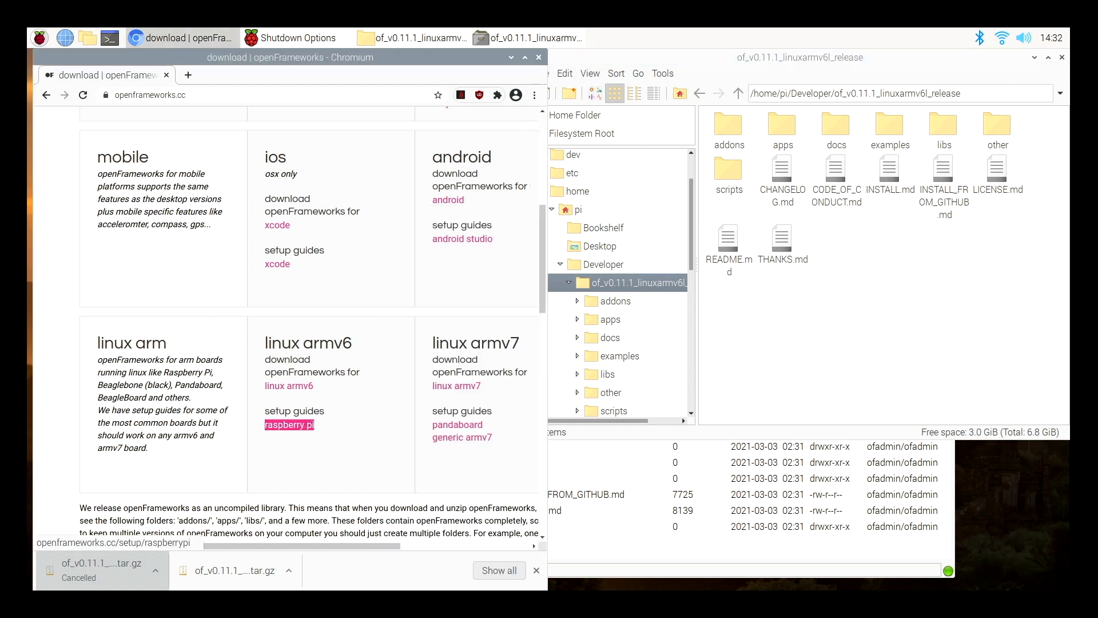
left_click(288, 424)
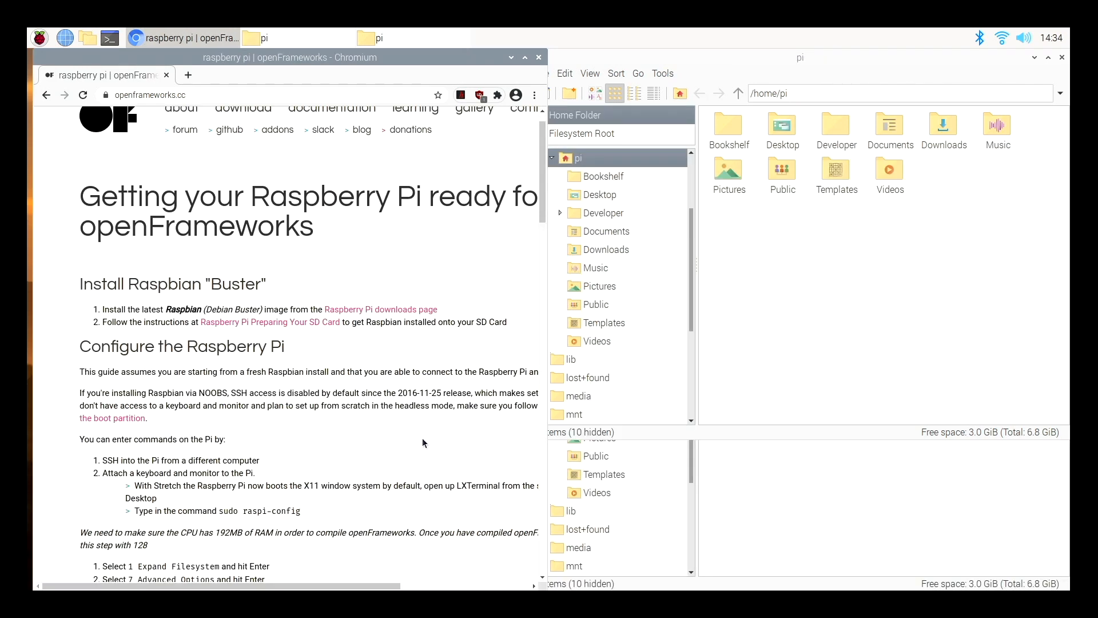
mouse_move(342, 394)
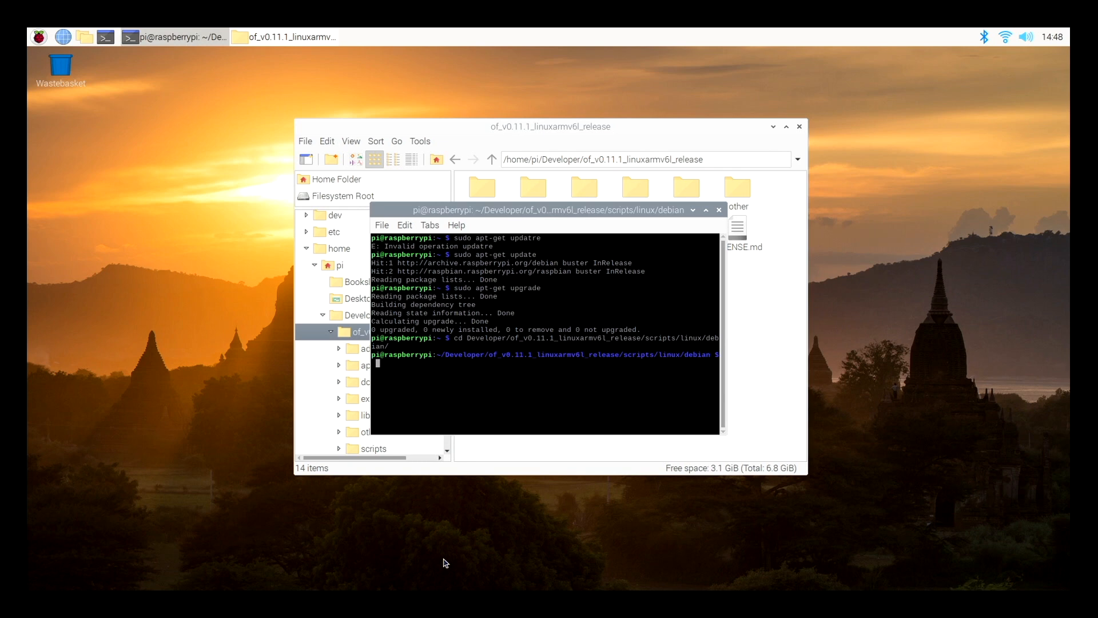
mouse_move(419, 550)
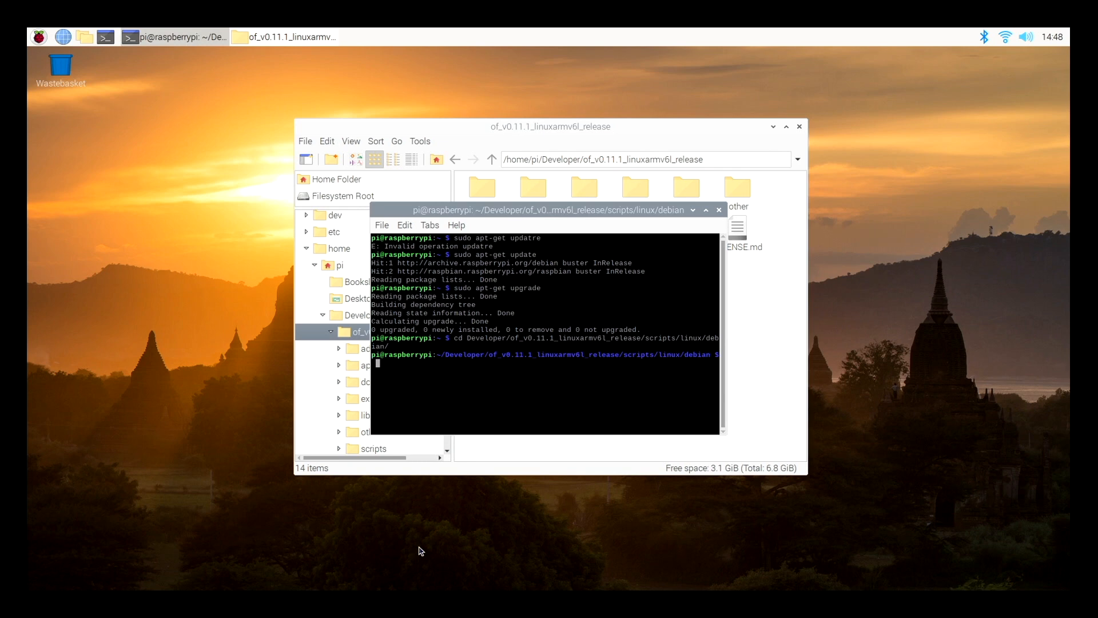
- Run sudo ./install_dependencies.sh from scripts/linux/debian
type("su")
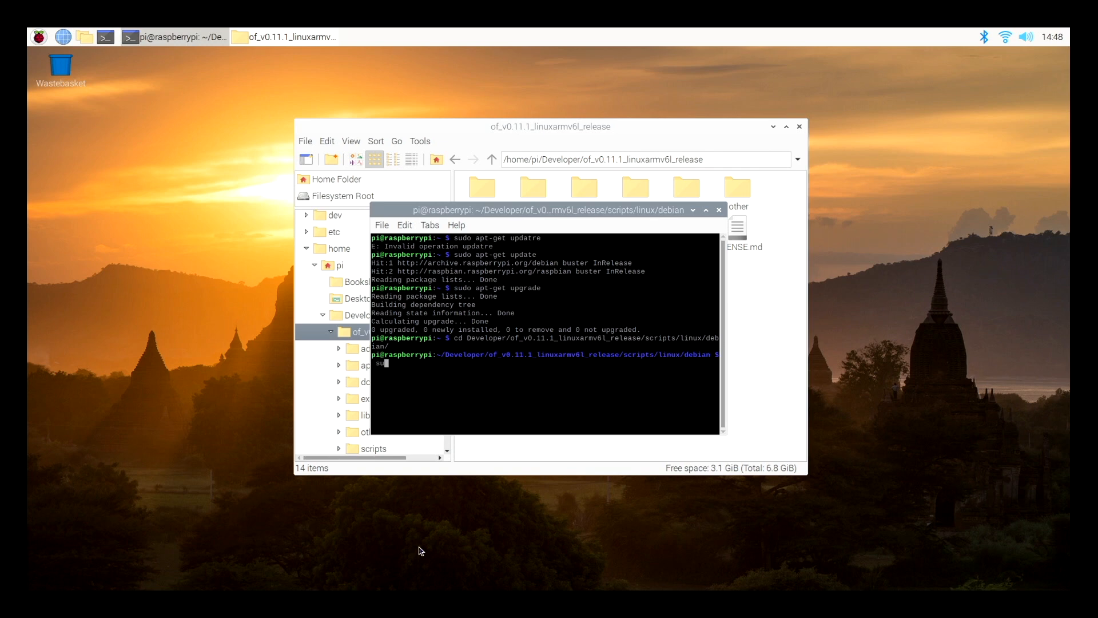
type("sudo ./")
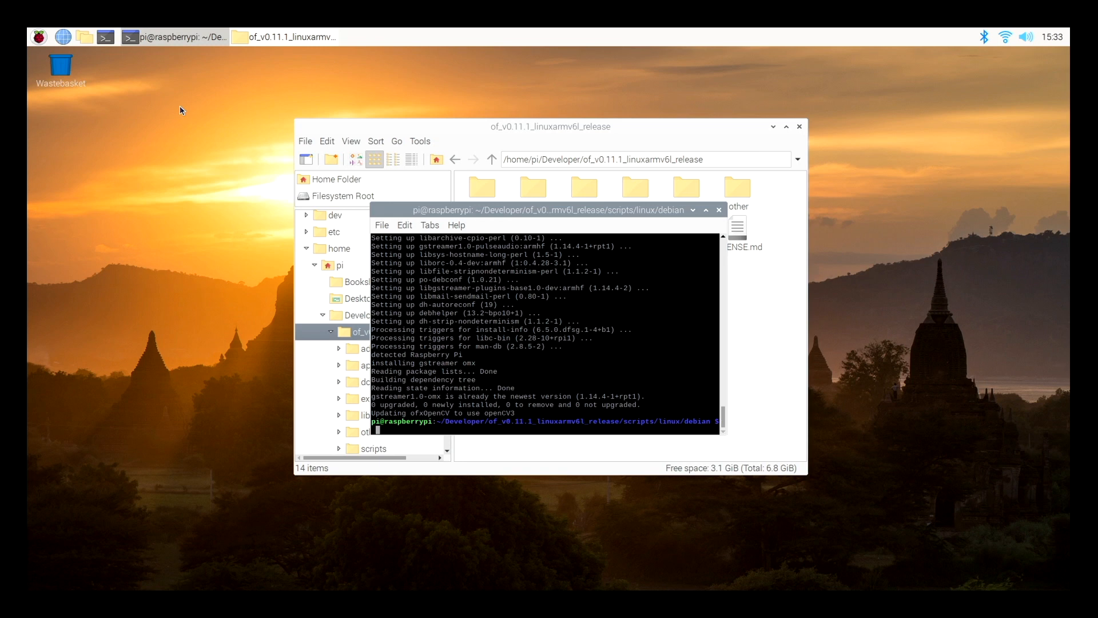
- Change to examples/3d/advanced3dExample and compile it with make
type("cd")
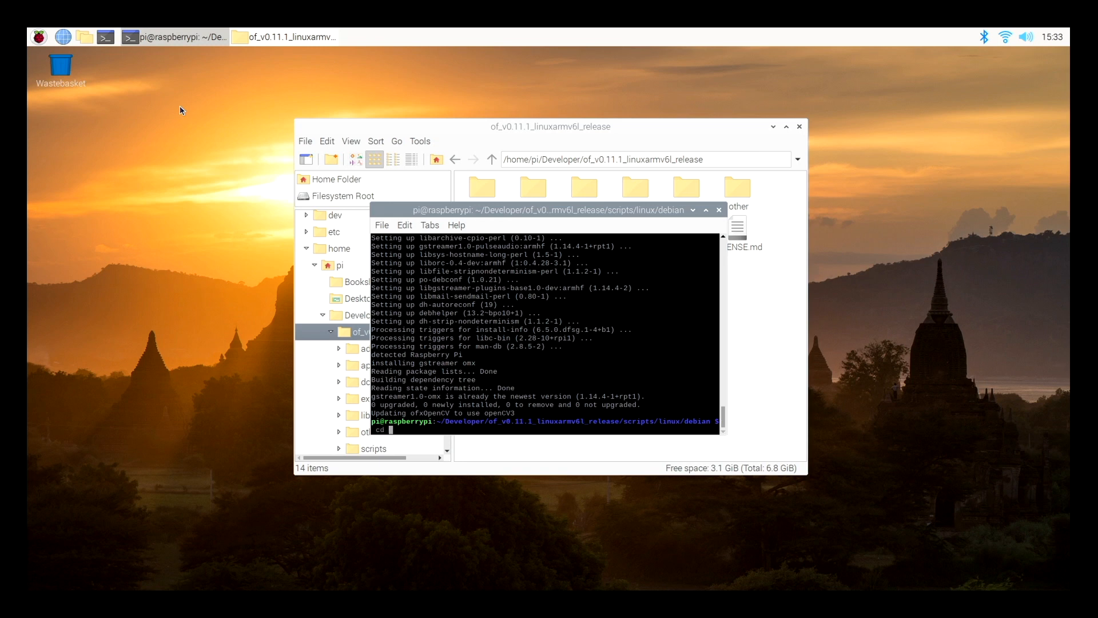
type("../..")
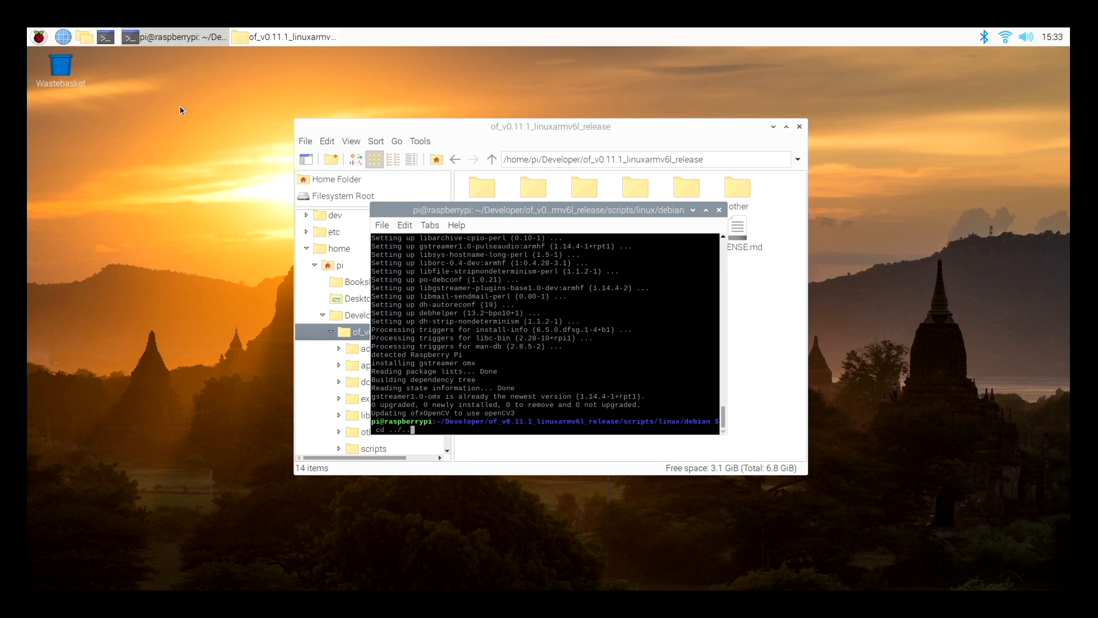
type("cd of_v0")
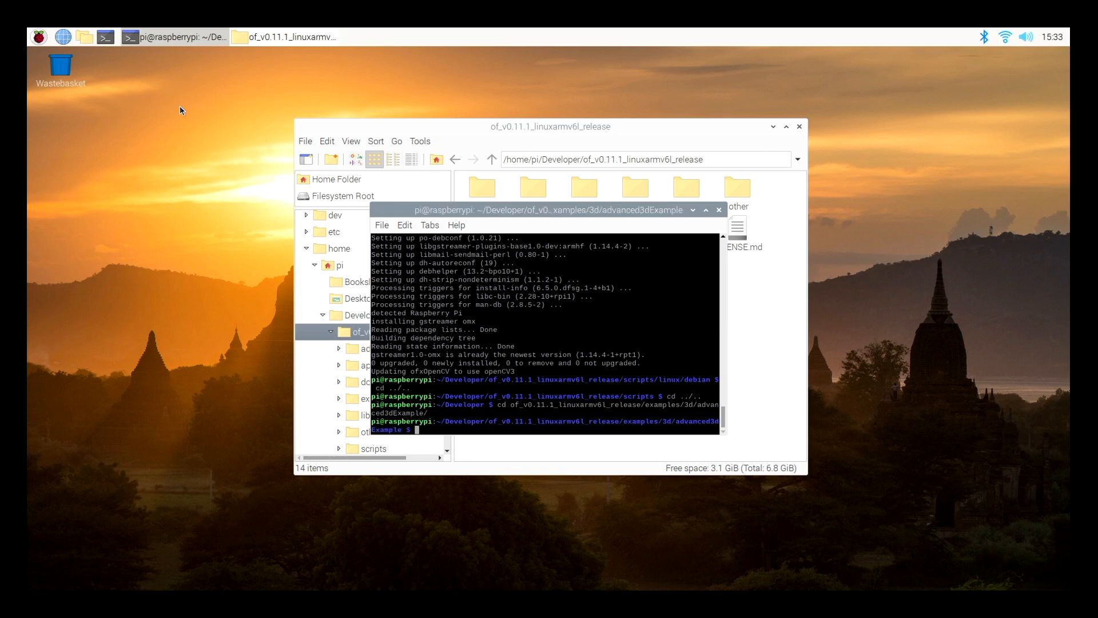
type("make")
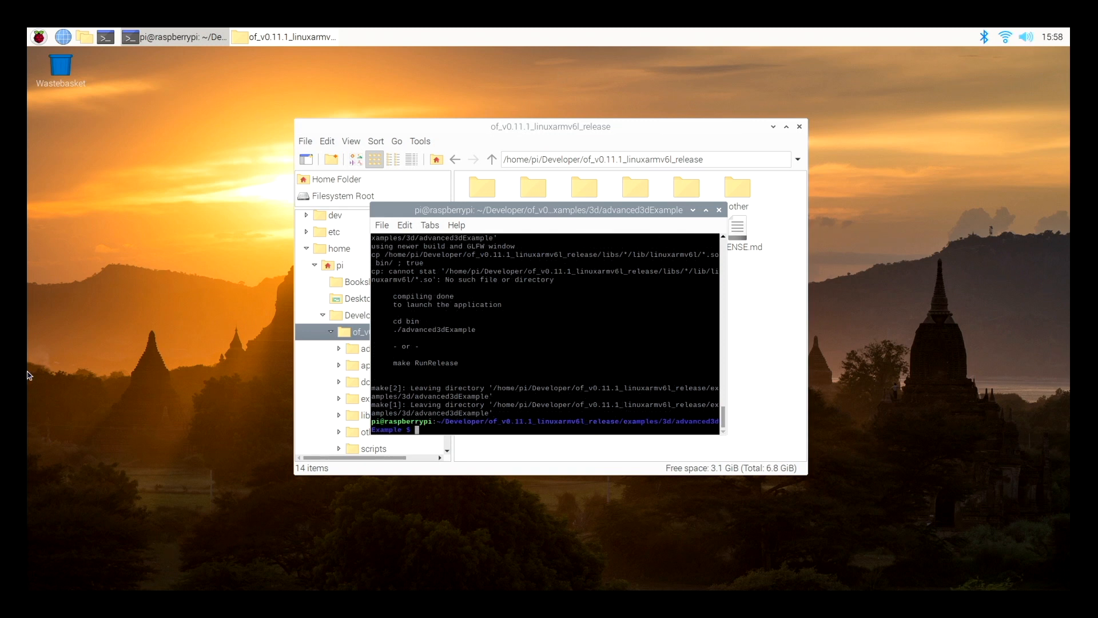
- Run the example with make RunRelease
type("make RunRelease")
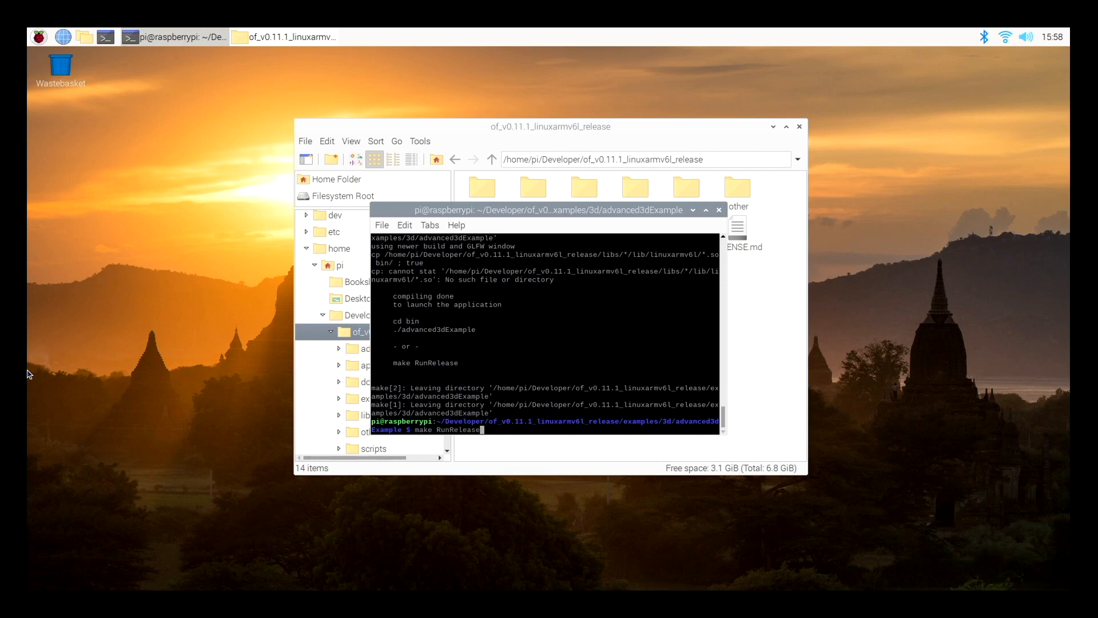
key("Return")
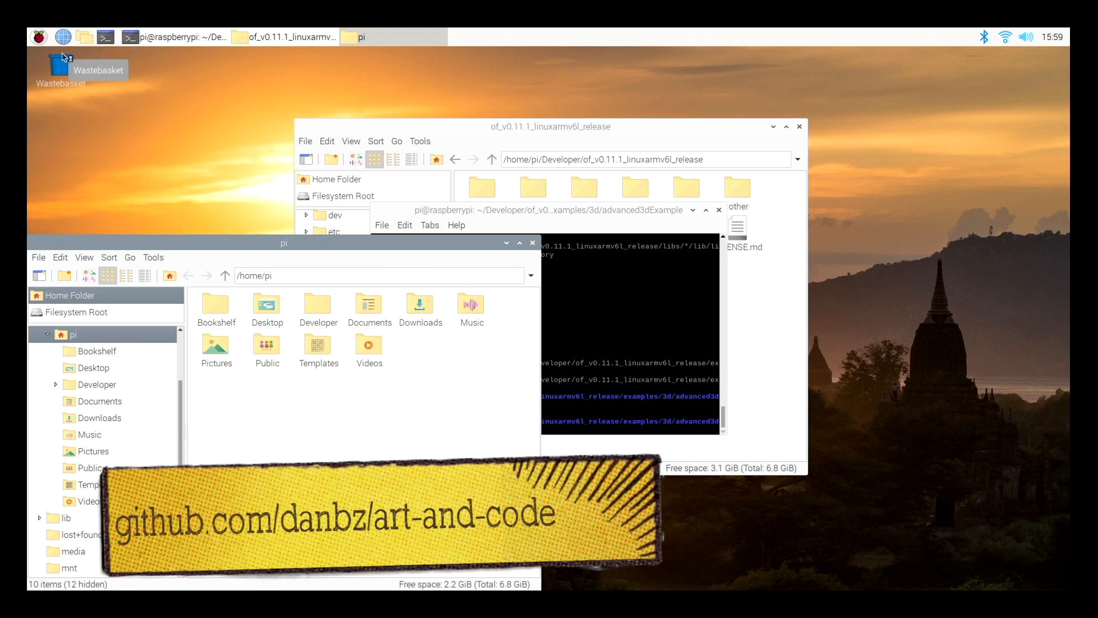
- Open a browser window, then git clone the repository into apps/myApps
left_click(62, 36)
type("cd ../..")
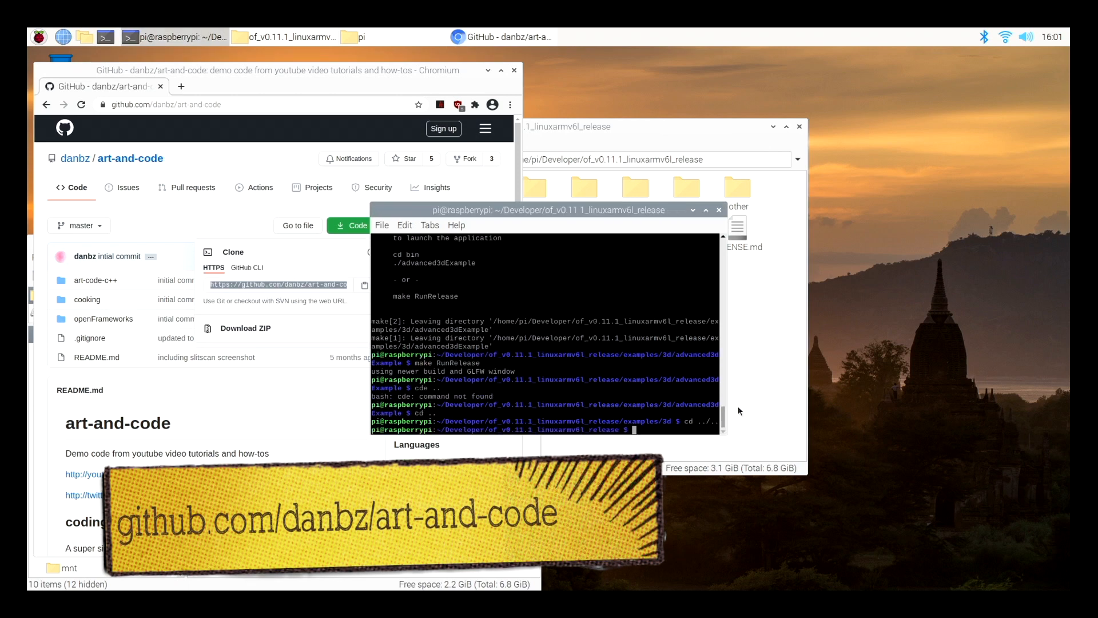
type("cd apps/myApps/")
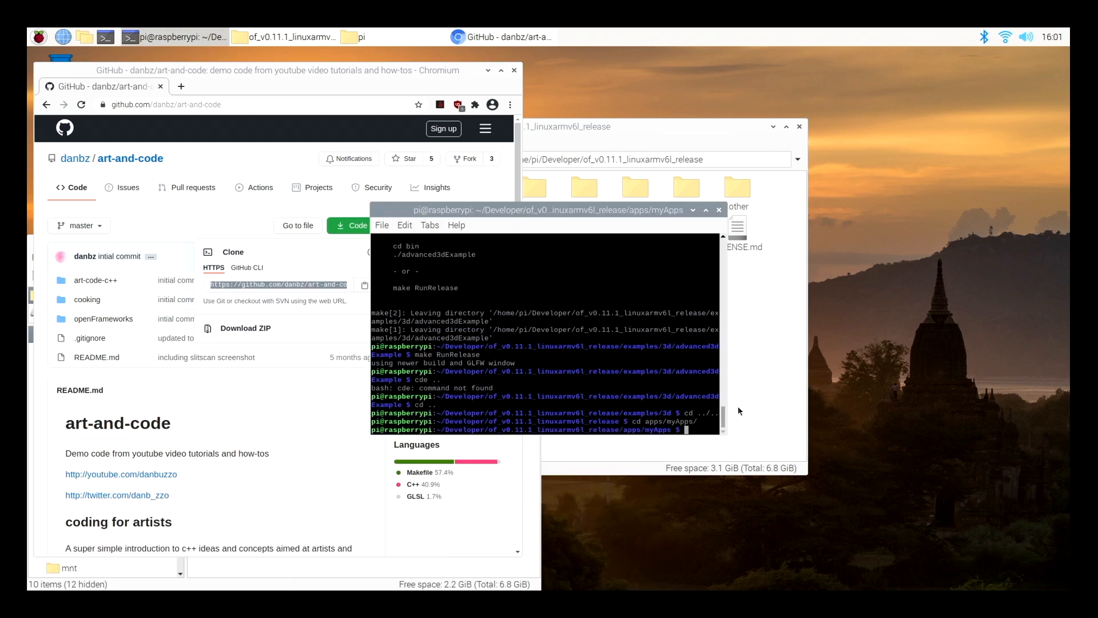
type("git clon")
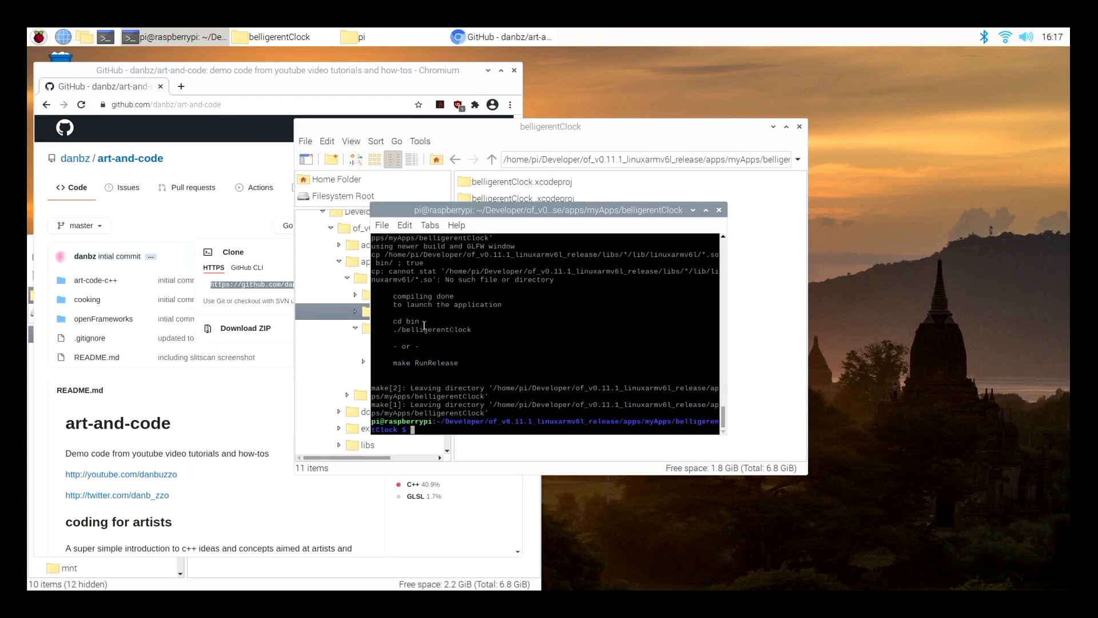
- Enter 'make RunRelease' at the LXTerminal prompt to run the compiled belligerentClock app
type("make")
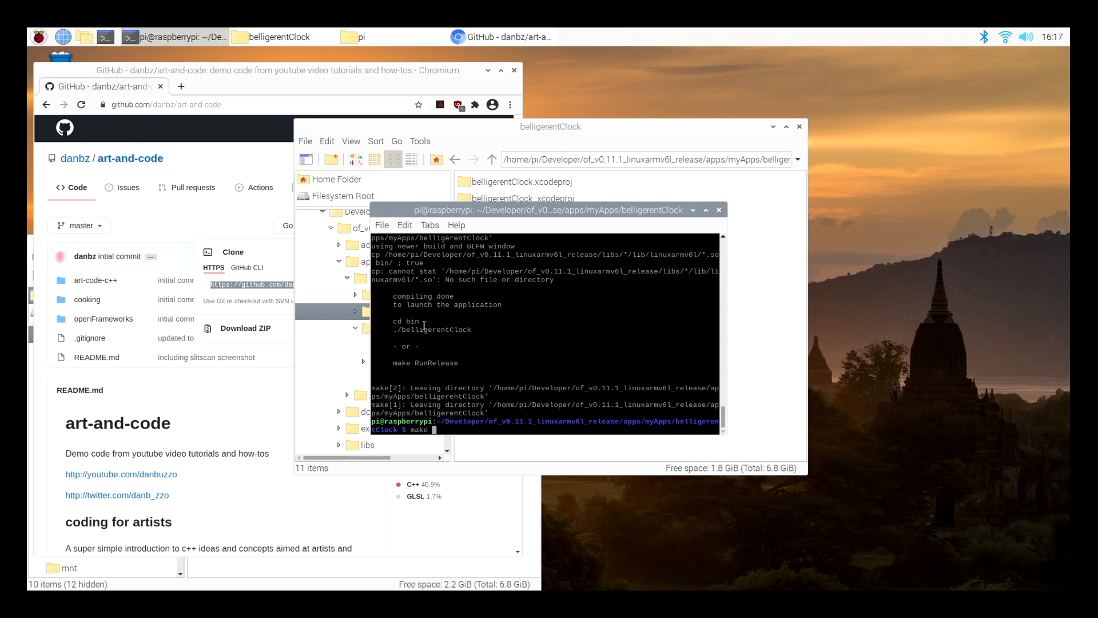
type("RunRe")
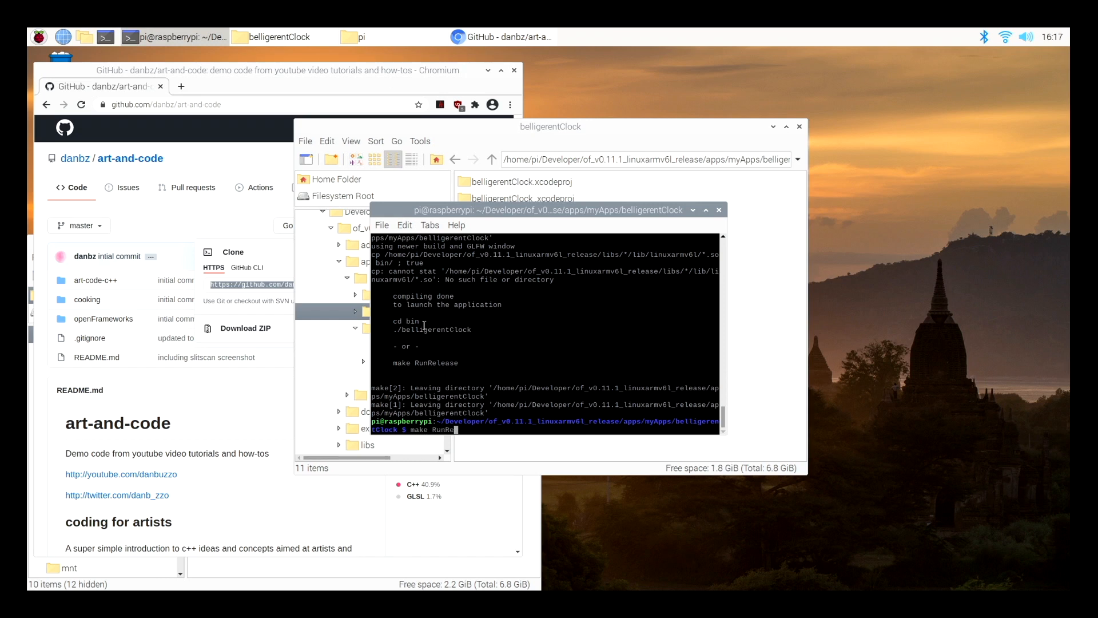
type("lease")
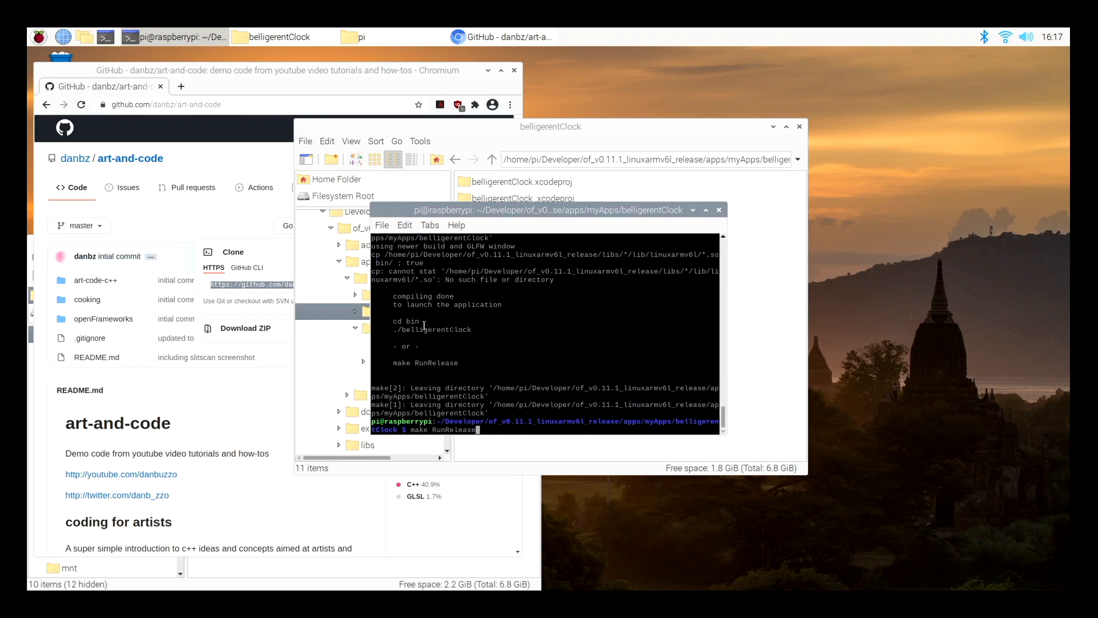